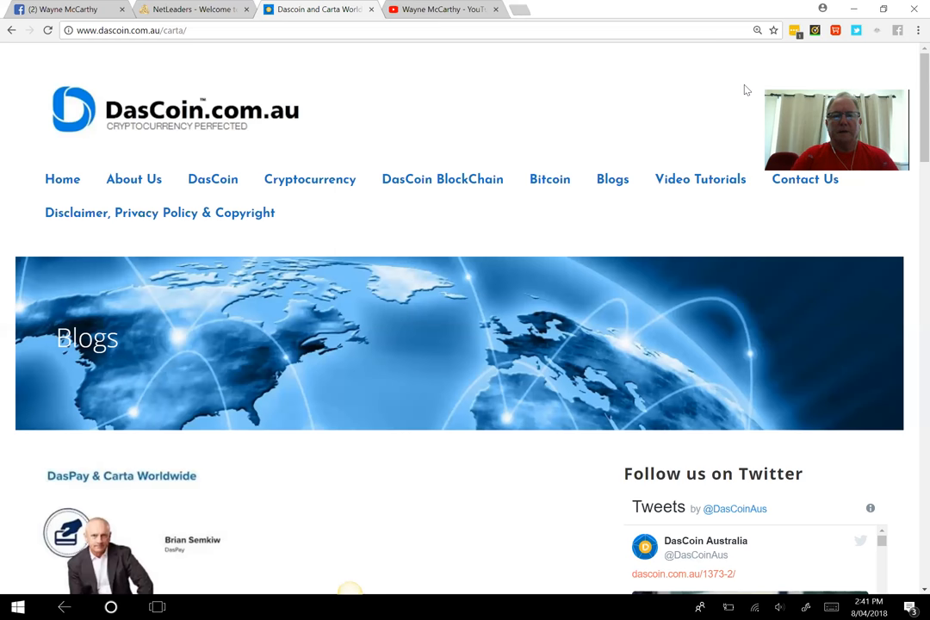
pyautogui.scroll(-3)
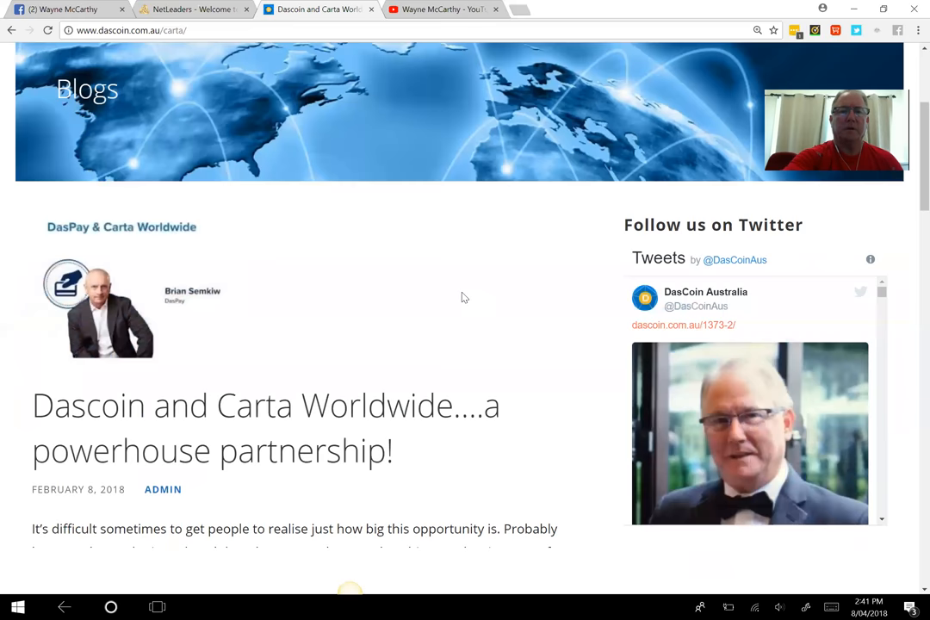
pyautogui.scroll(-3)
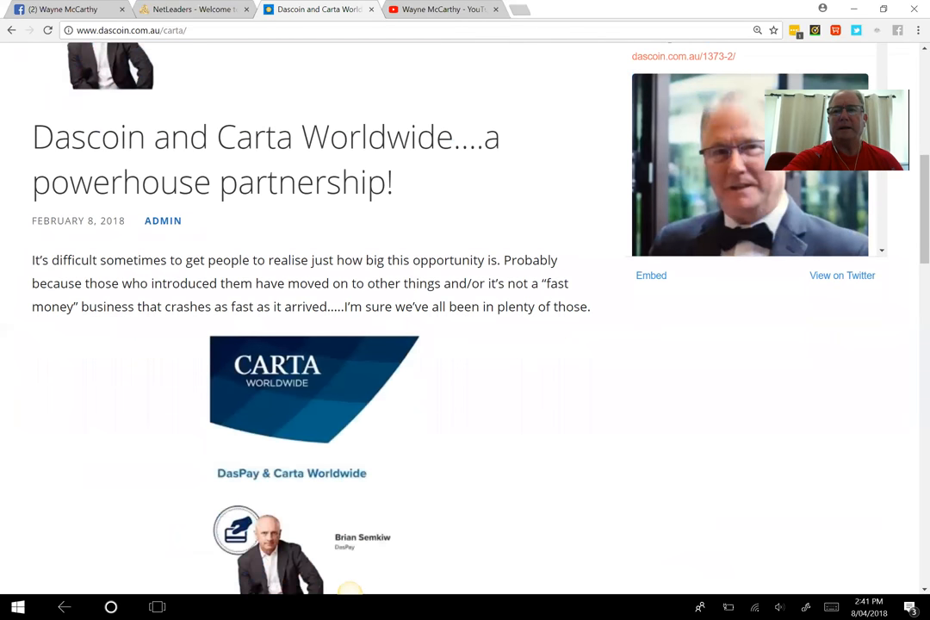
pyautogui.scroll(-3)
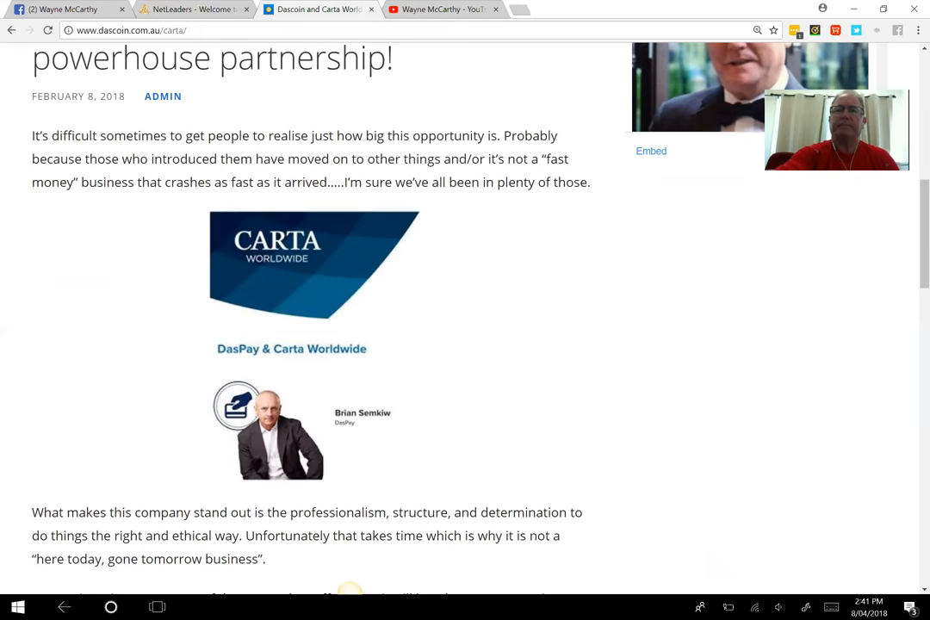
pyautogui.scroll(-3)
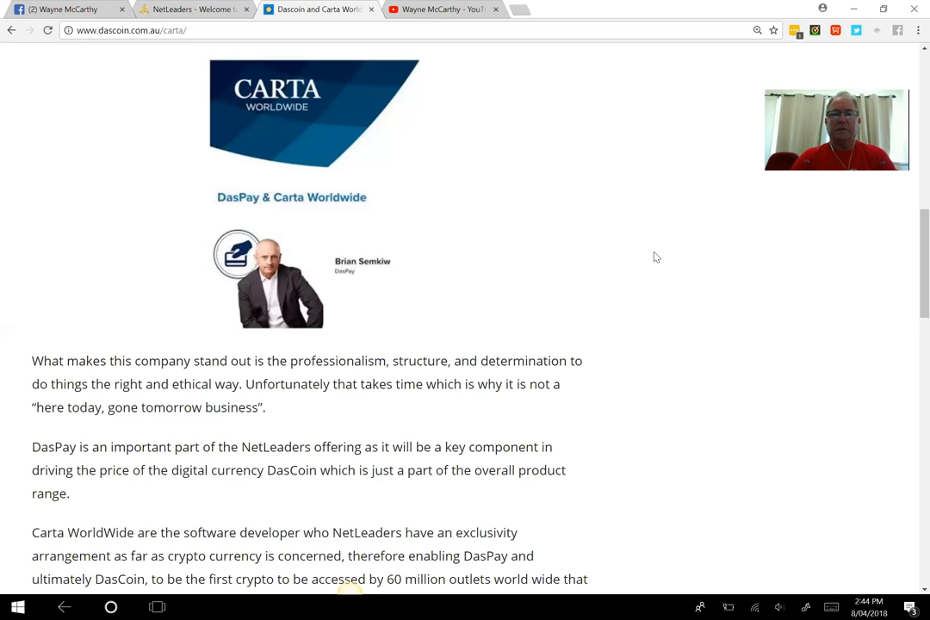
pyautogui.moveTo(626, 283)
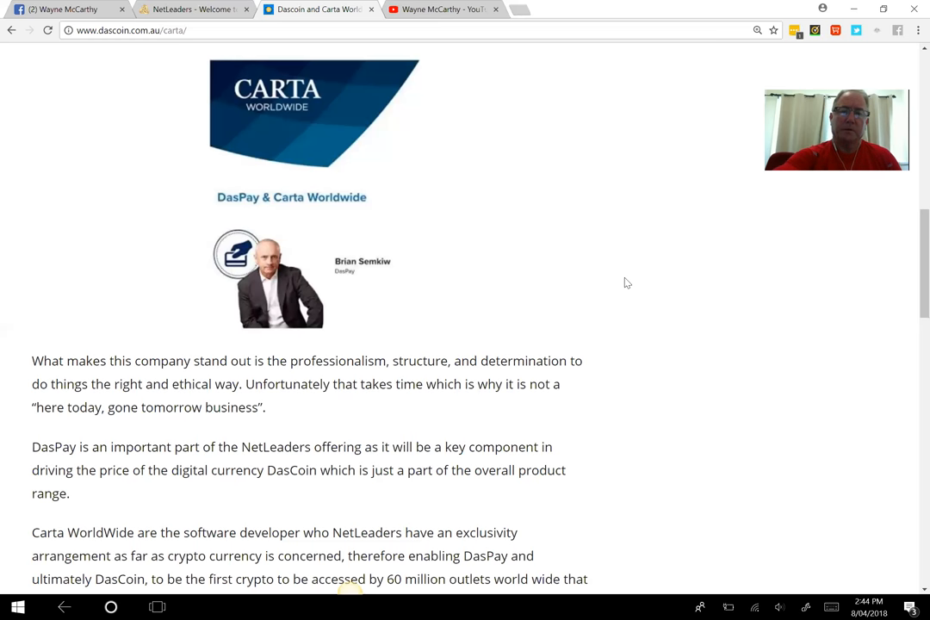
pyautogui.scroll(-3)
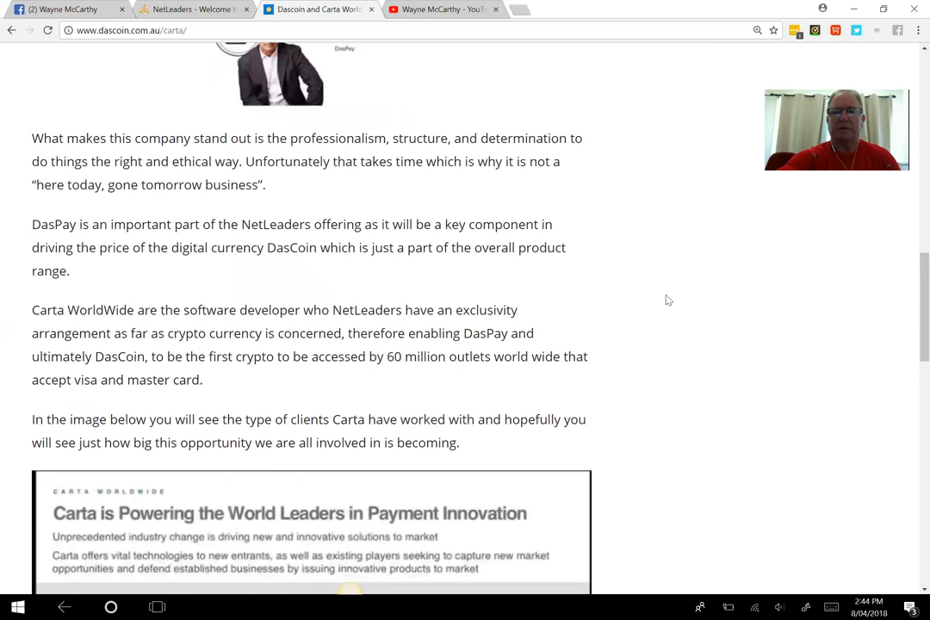
pyautogui.scroll(-3)
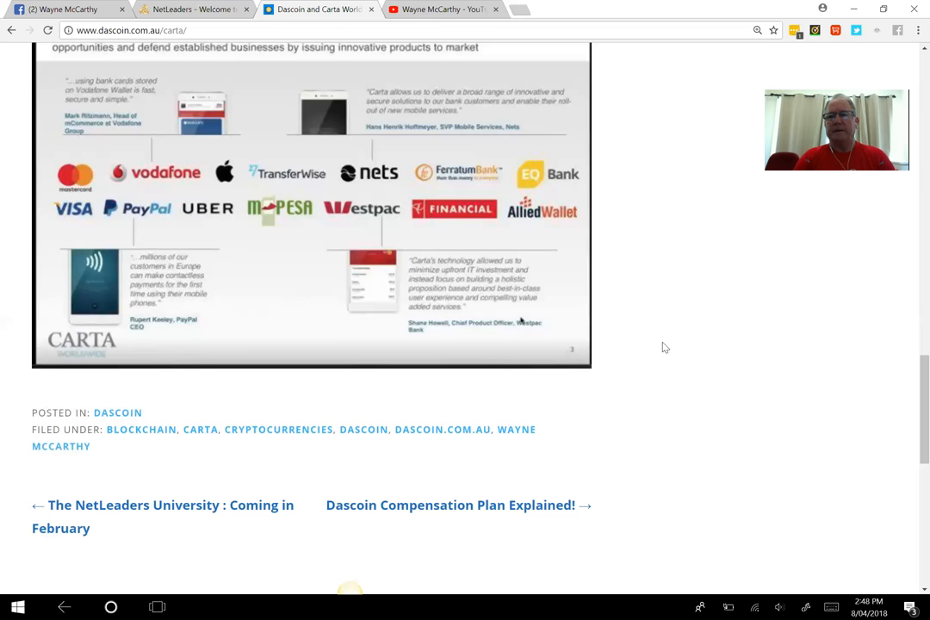
pyautogui.moveTo(629, 152)
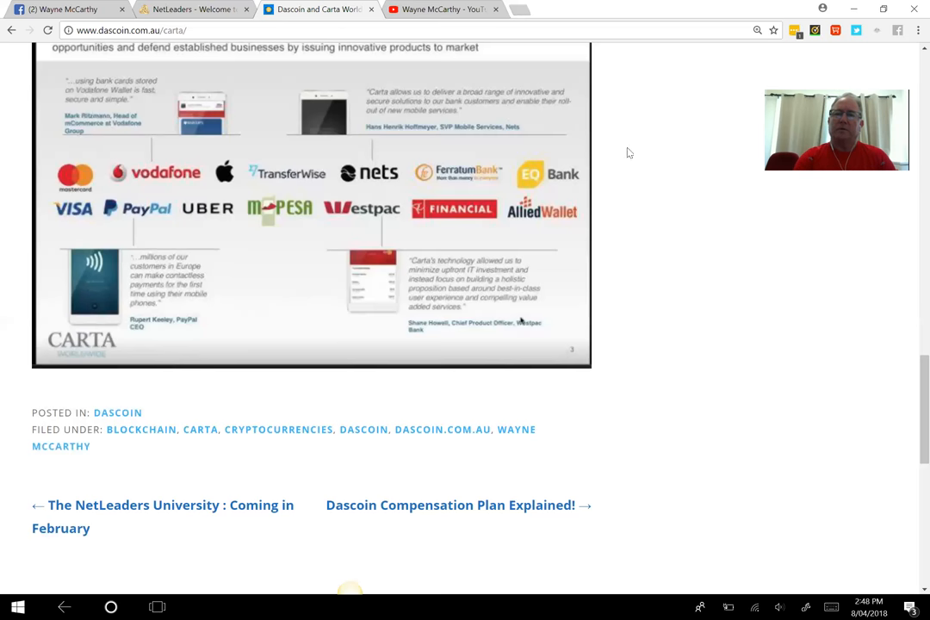
pyautogui.moveTo(808, 76)
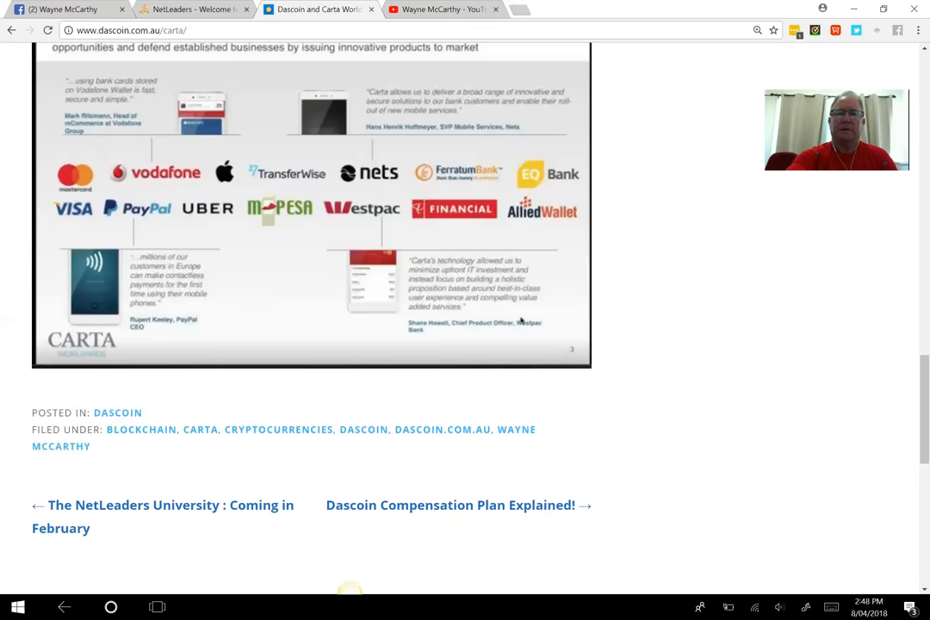
pyautogui.scroll(3)
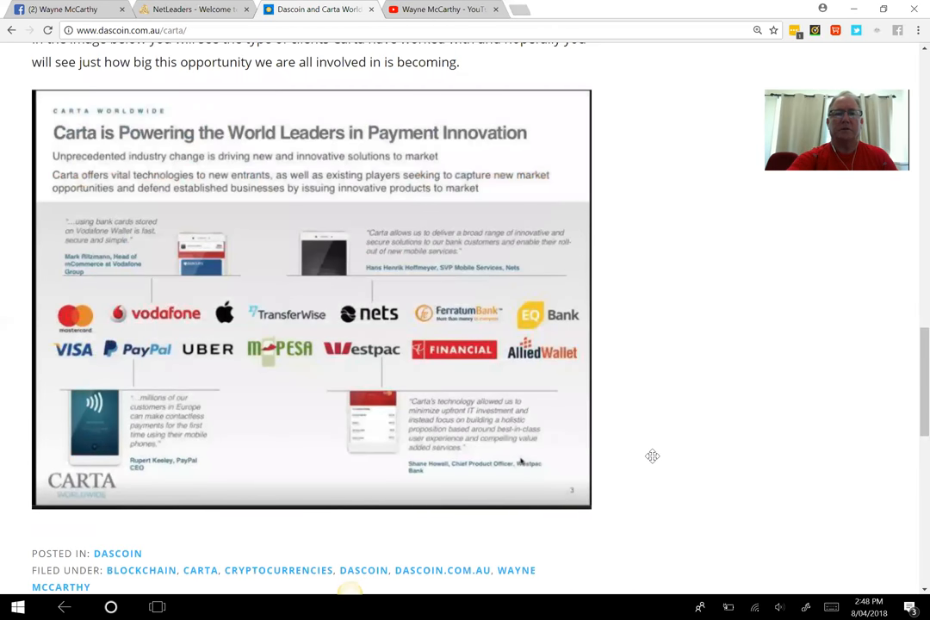
pyautogui.moveTo(300, 408)
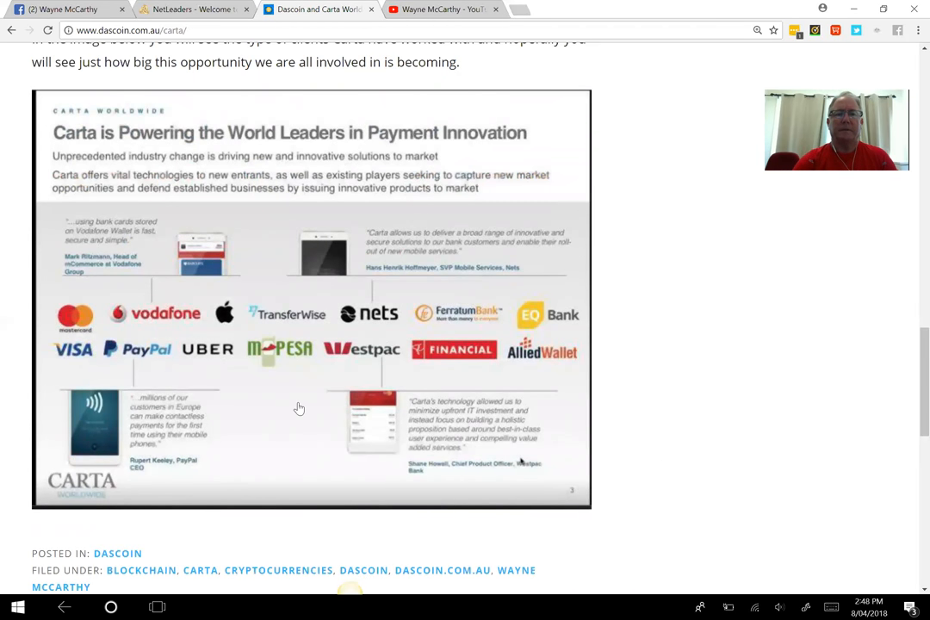
pyautogui.moveTo(629, 351)
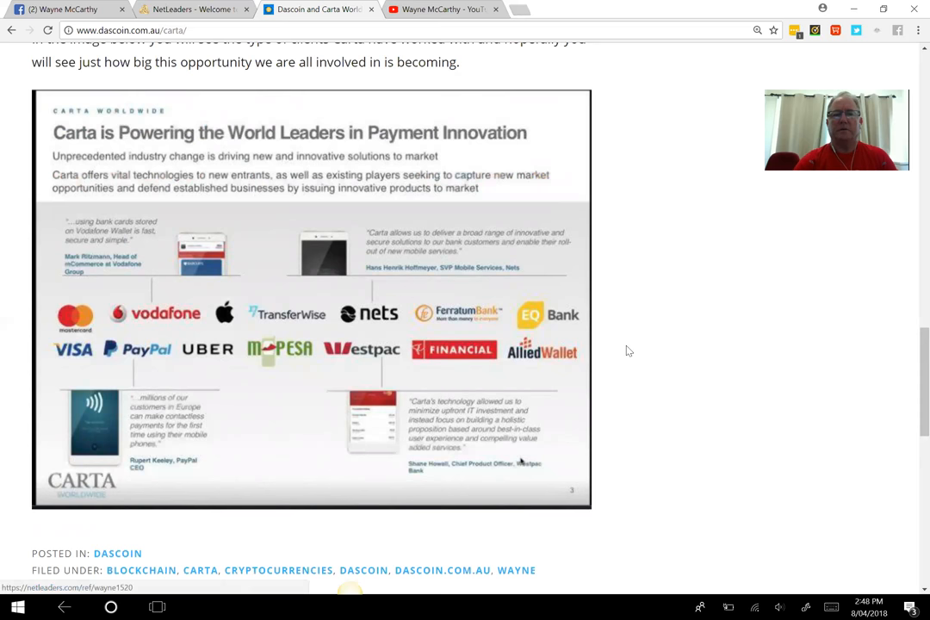
pyautogui.moveTo(441, 283)
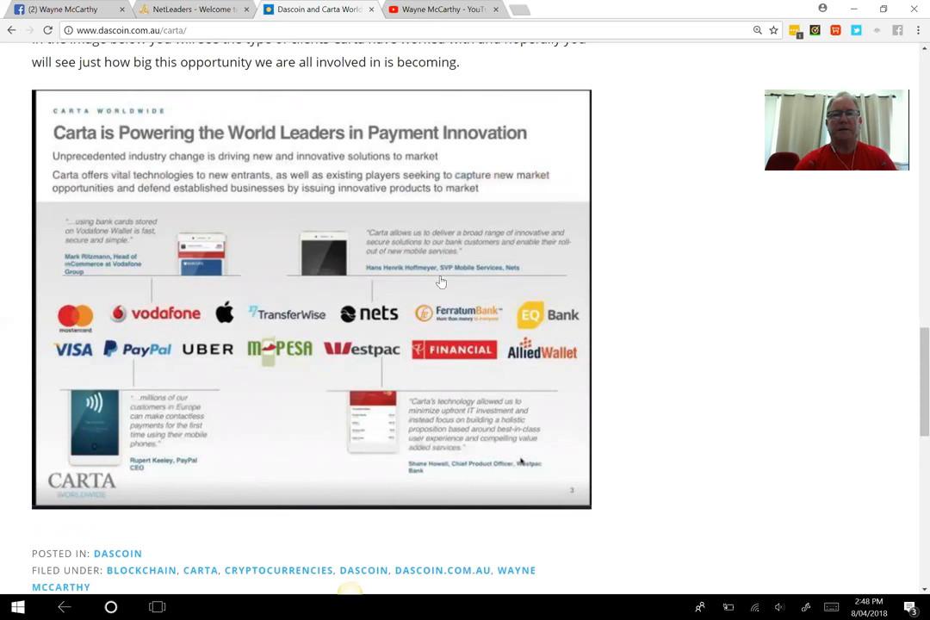
pyautogui.moveTo(52, 332)
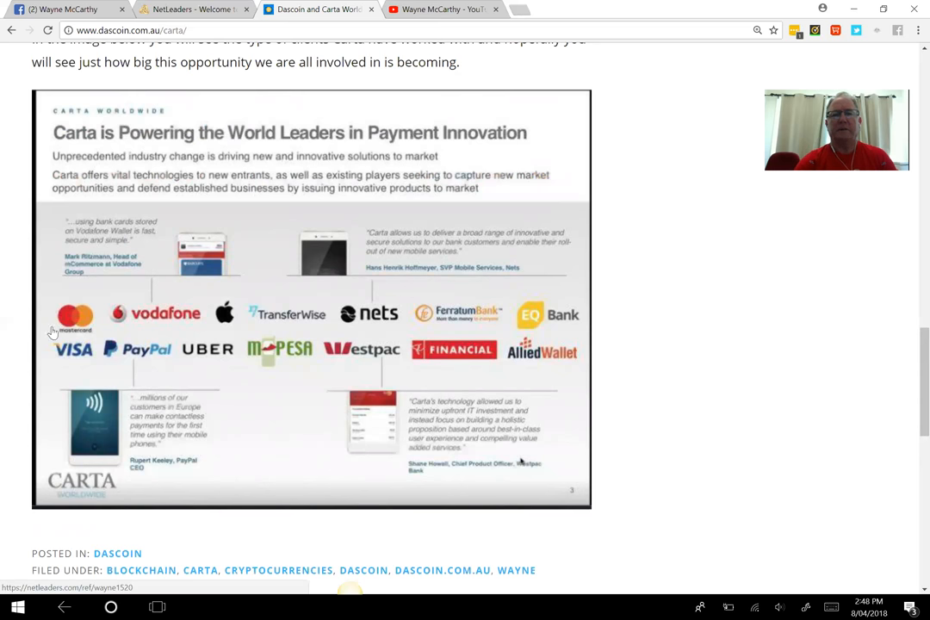
pyautogui.moveTo(696, 334)
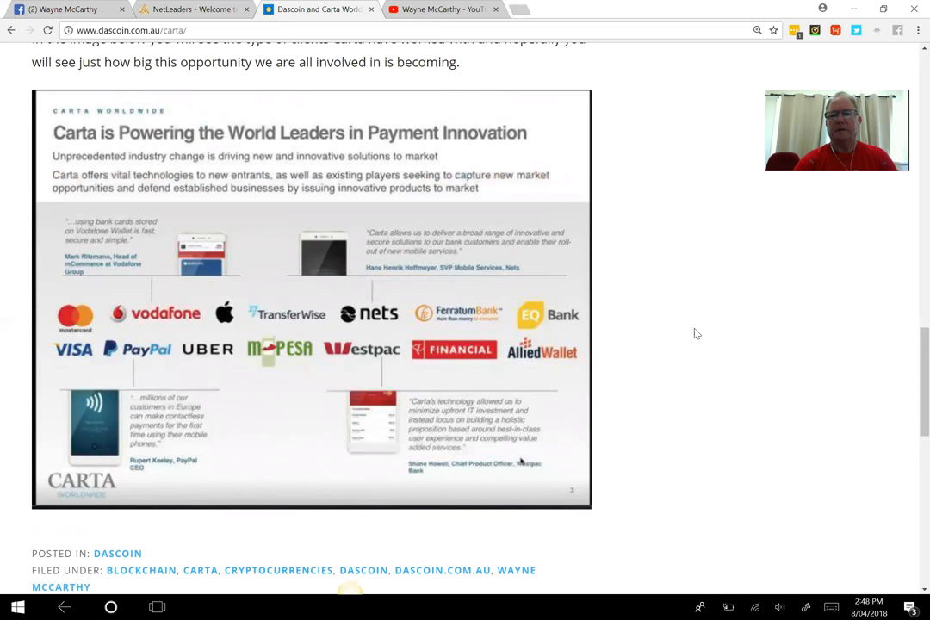
pyautogui.moveTo(689, 316)
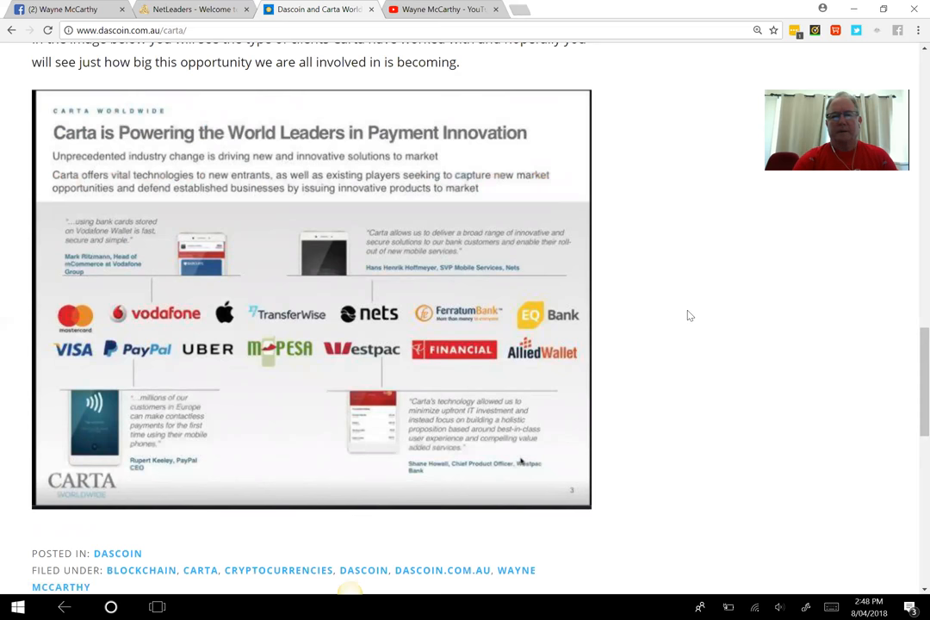
pyautogui.moveTo(704, 322)
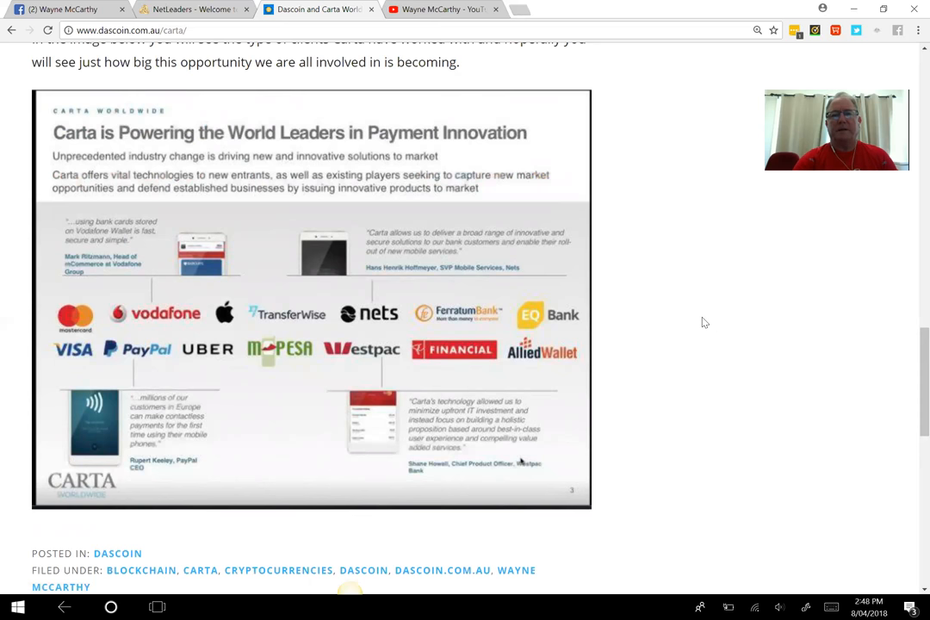
pyautogui.moveTo(829, 200)
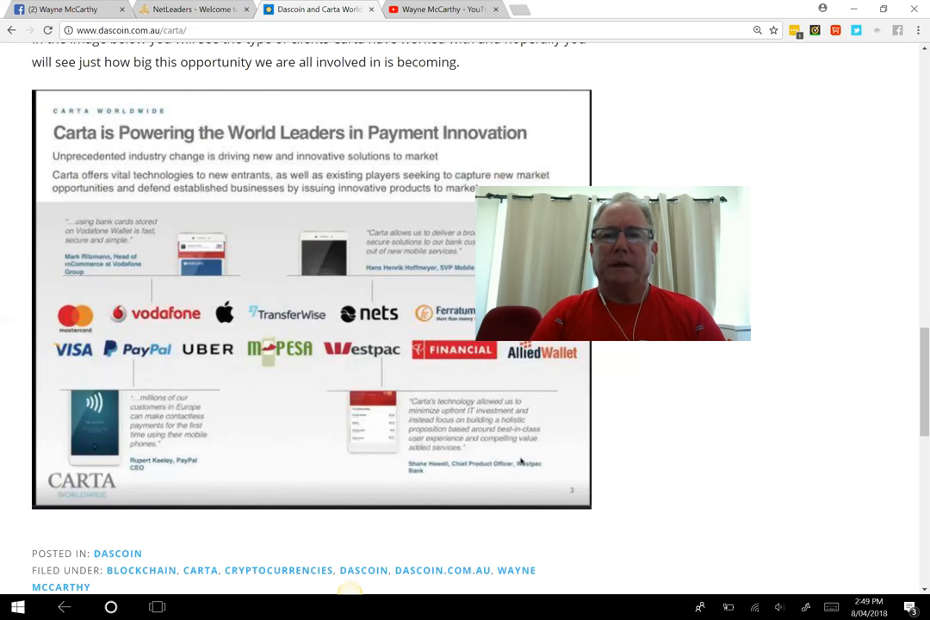
pyautogui.moveTo(827, 410)
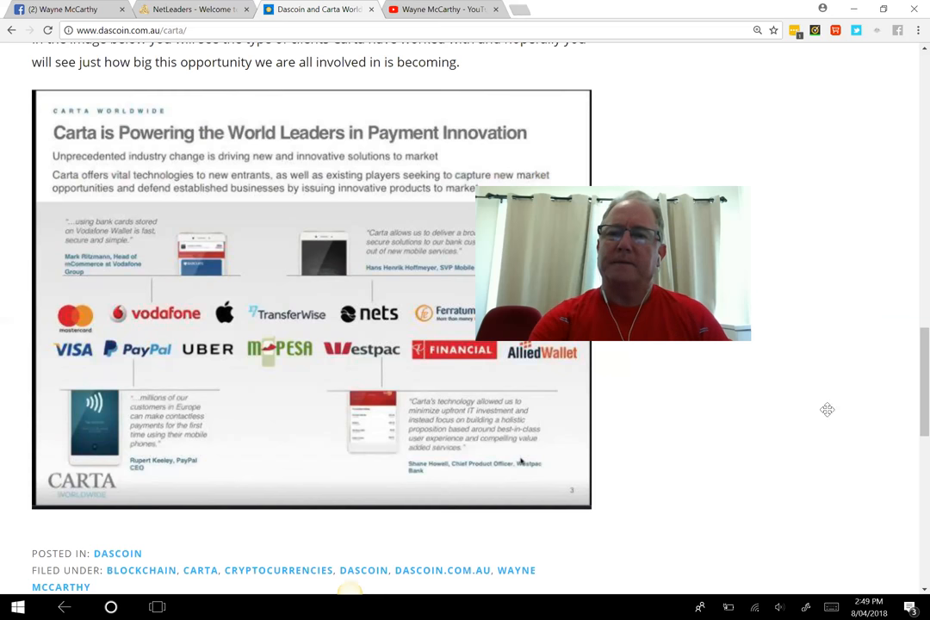